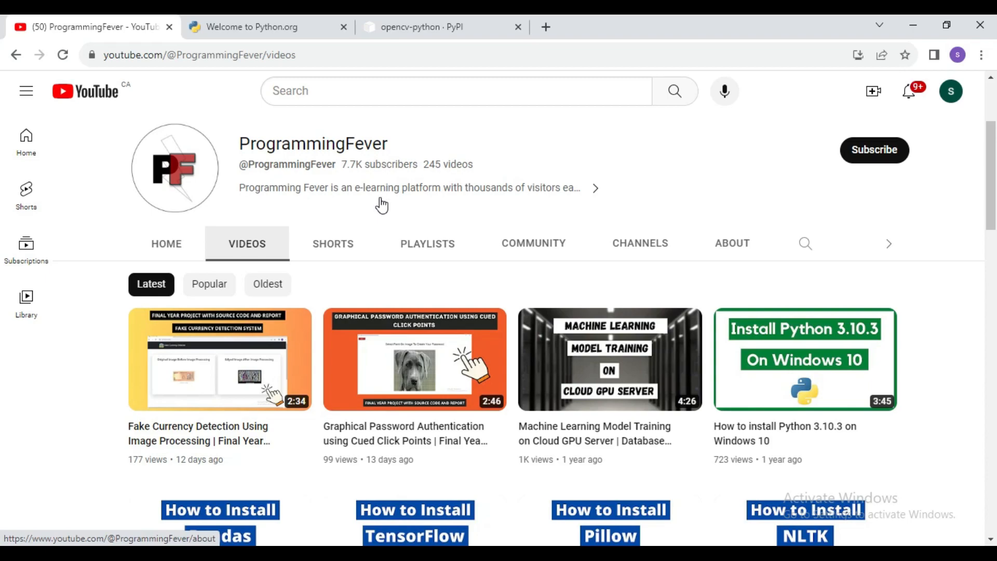
- Download the Python 3.11.4 Windows installer from python.org and confirm it finished
left_click(255, 27)
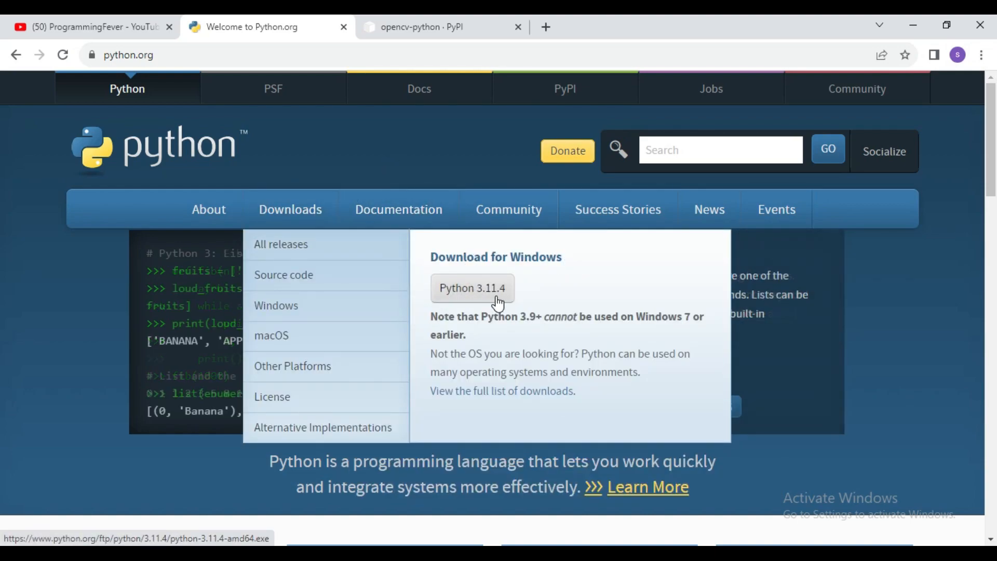
left_click(471, 288)
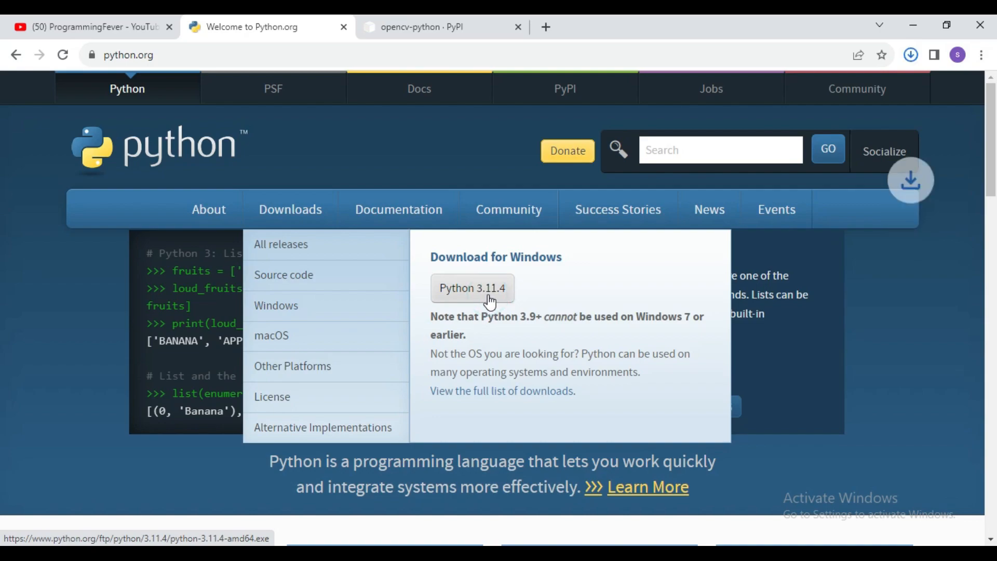
left_click(471, 288)
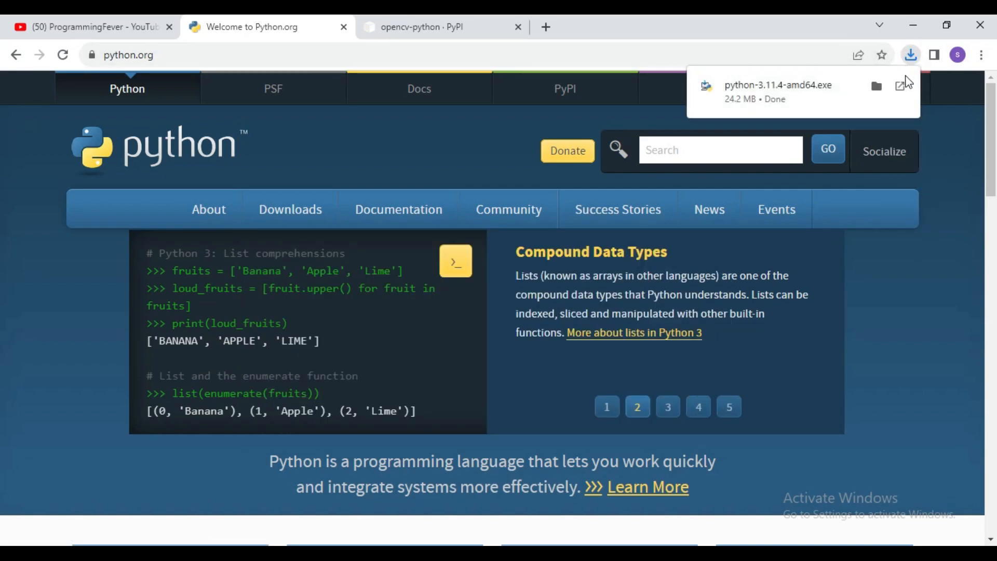
- Run python-3.11.4-amd64.exe with 'Add python.exe to PATH' ticked and Install Now
left_click(875, 86)
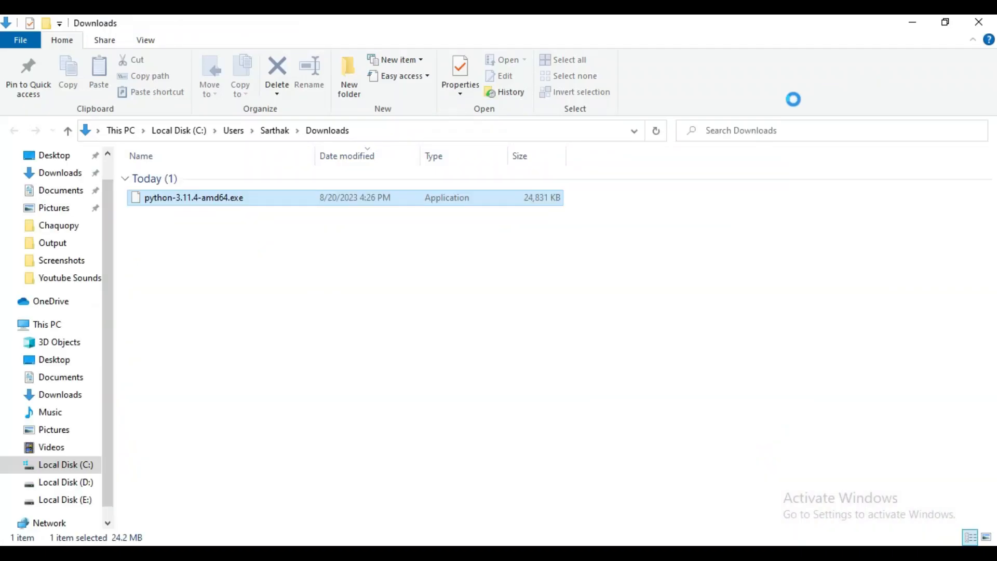
double_click(194, 197)
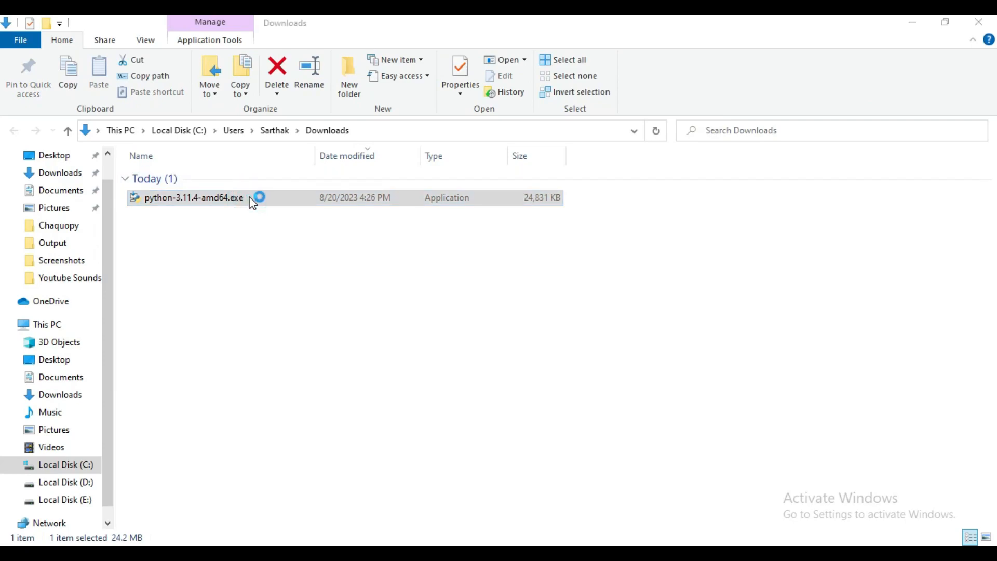
double_click(193, 198)
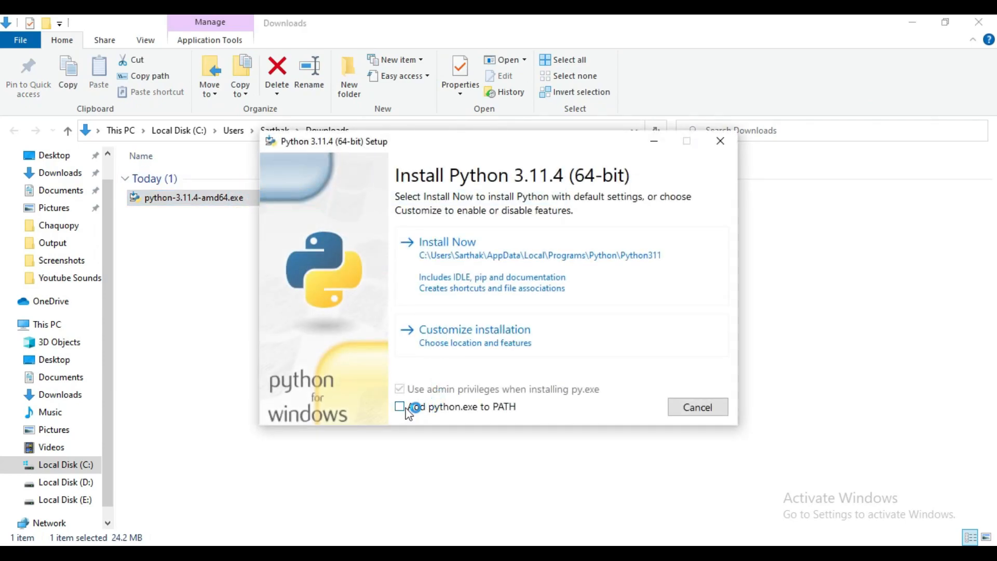
left_click(400, 406)
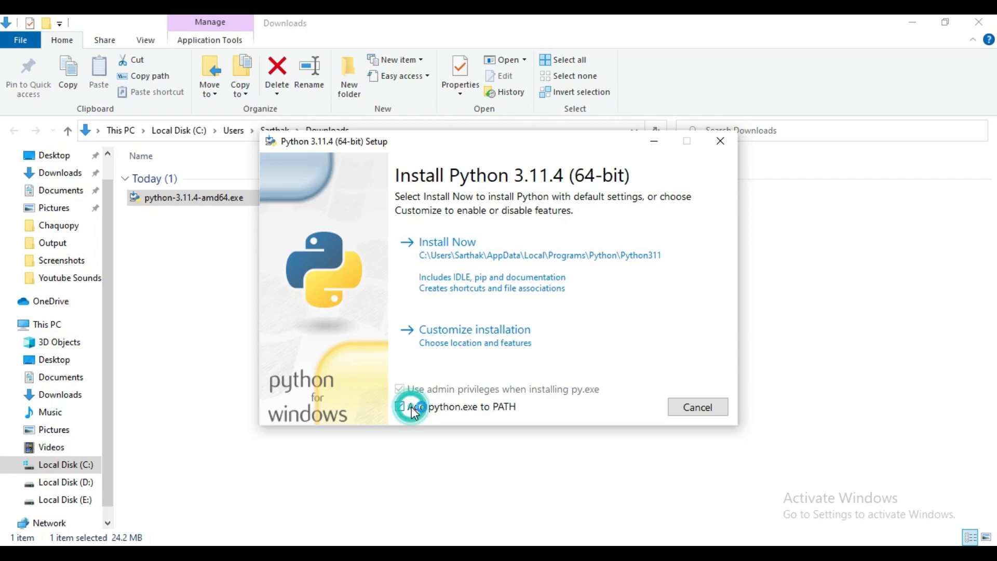
left_click(400, 406)
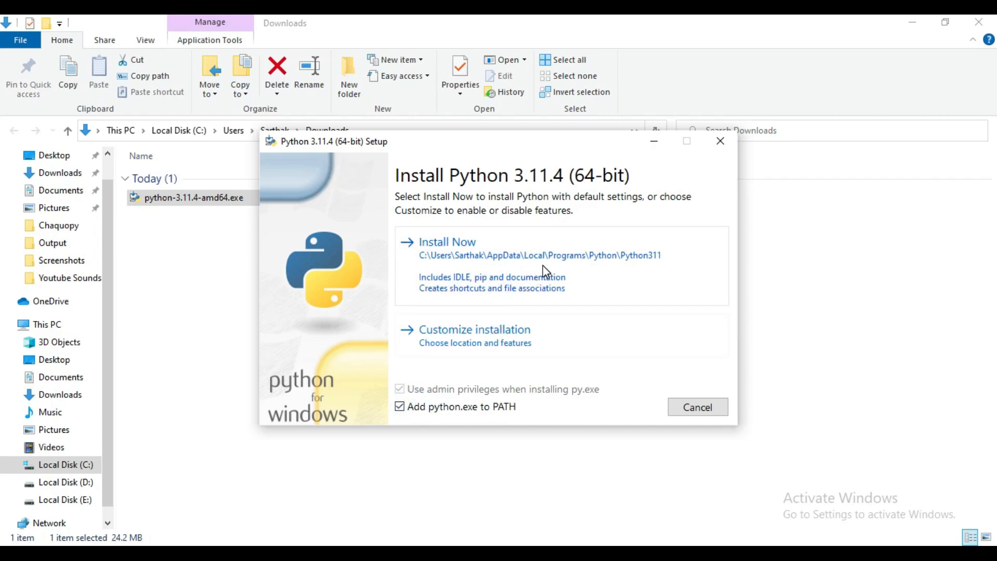
mouse_move(502, 266)
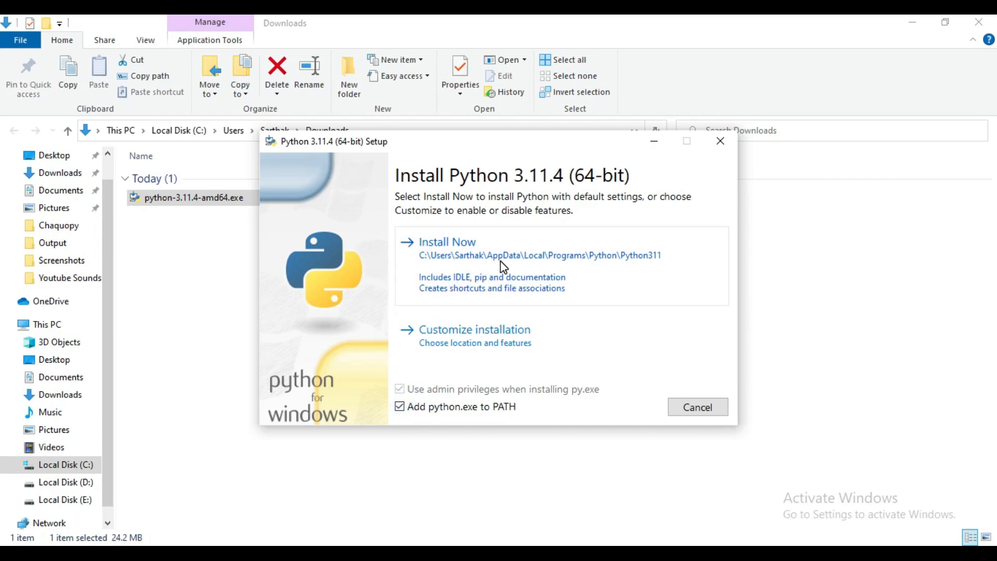
left_click(446, 242)
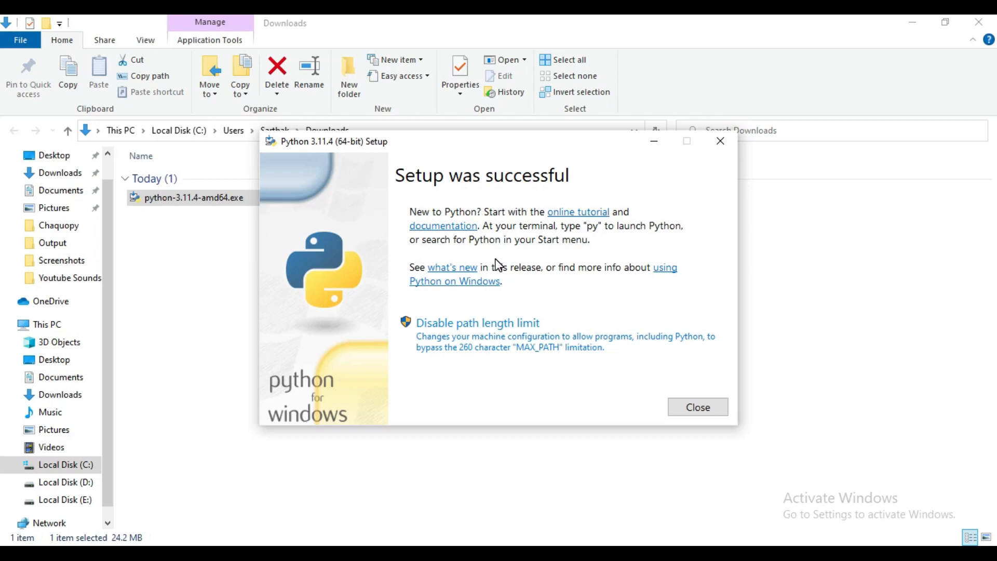
- Close the installer and run import cv2 in the IDLE shell to check for OpenCV
left_click(697, 407)
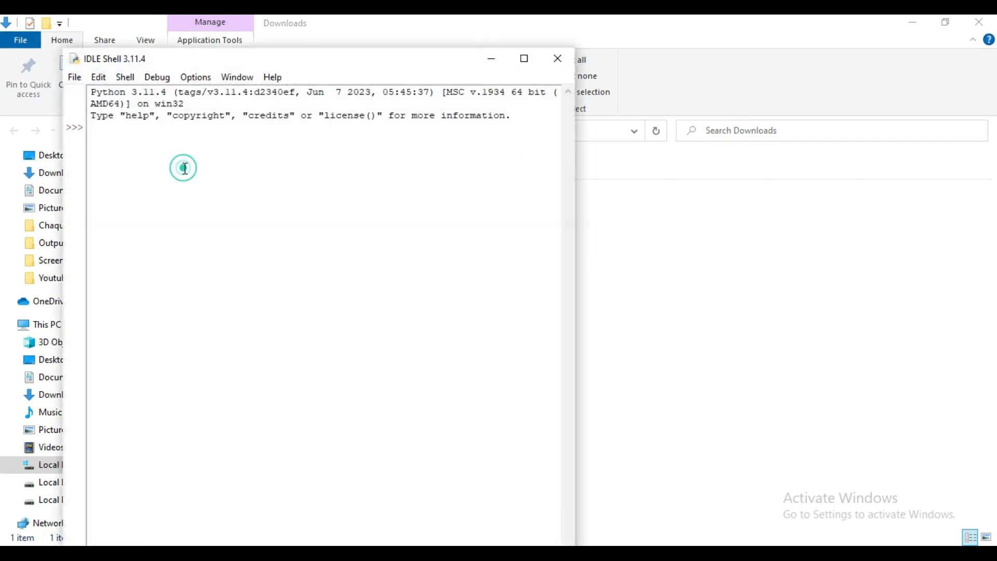
type("import")
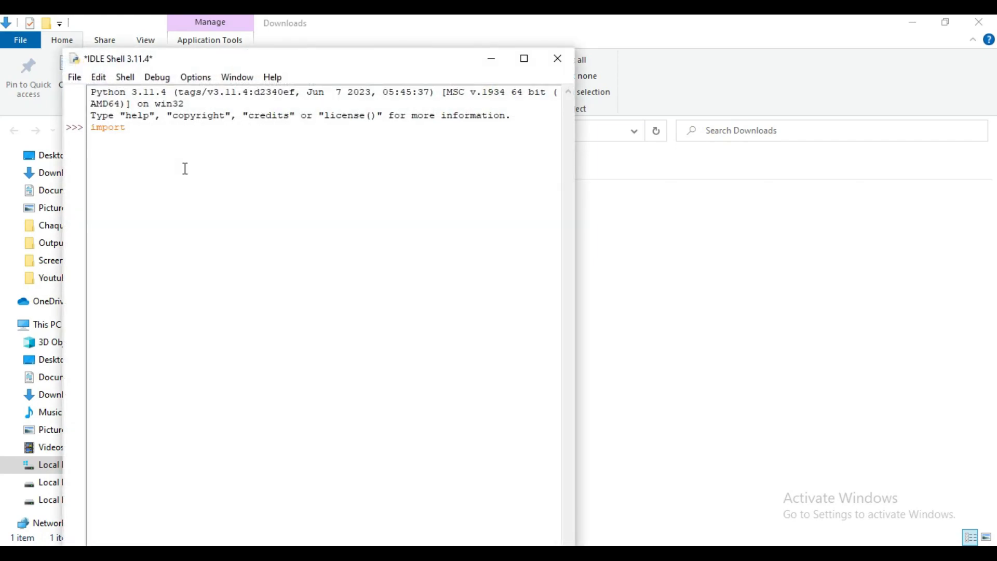
type("cv2")
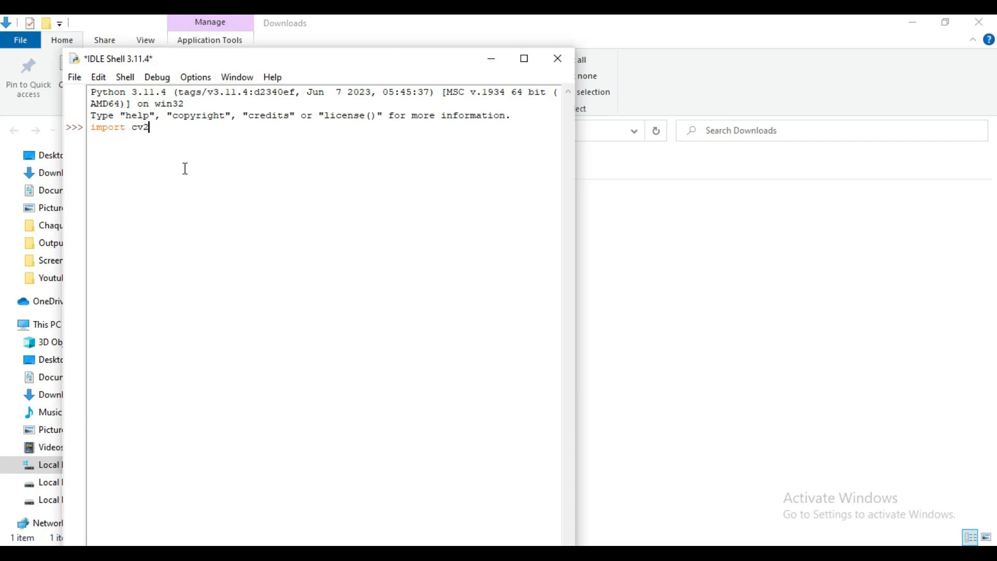
key("Return")
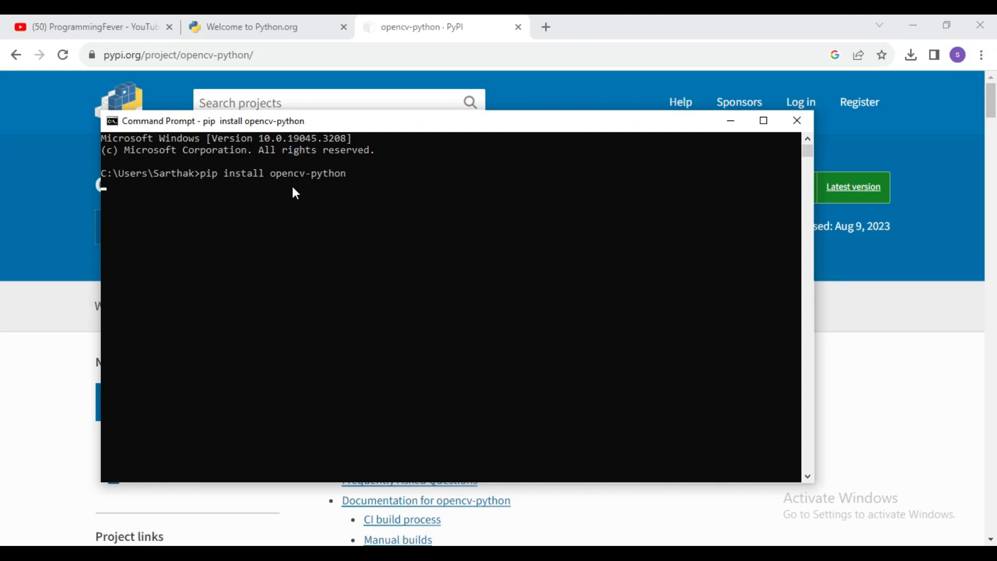
- Run pip install opencv-python in Command Prompt
key("Return")
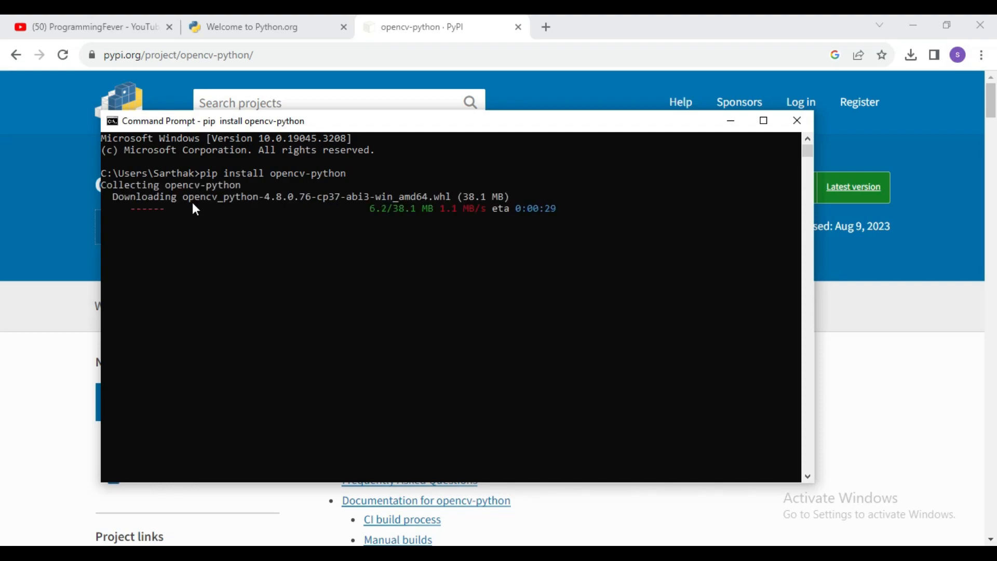
mouse_move(278, 215)
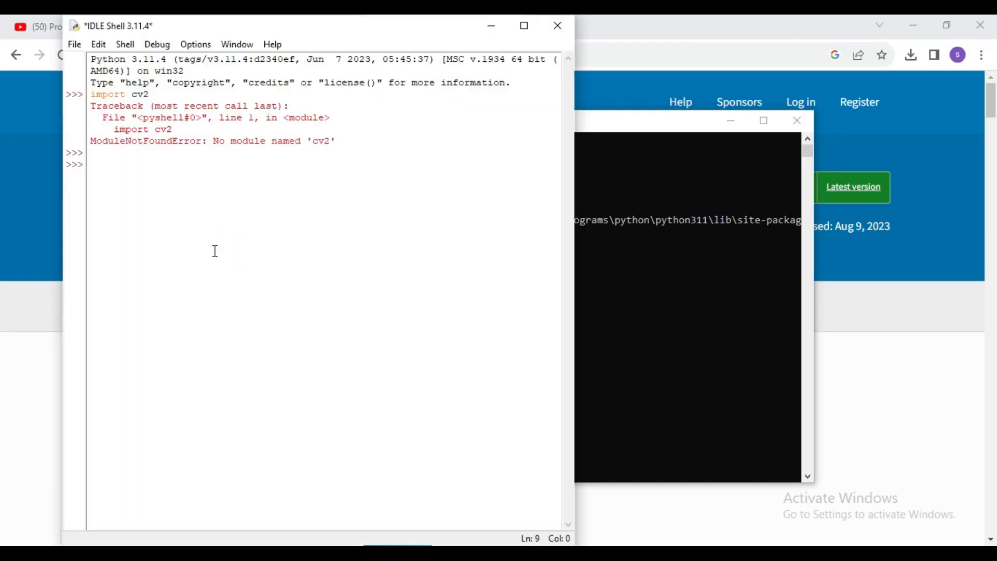
- Run import cv2 in IDLE again, now succeeding without errors
type("i")
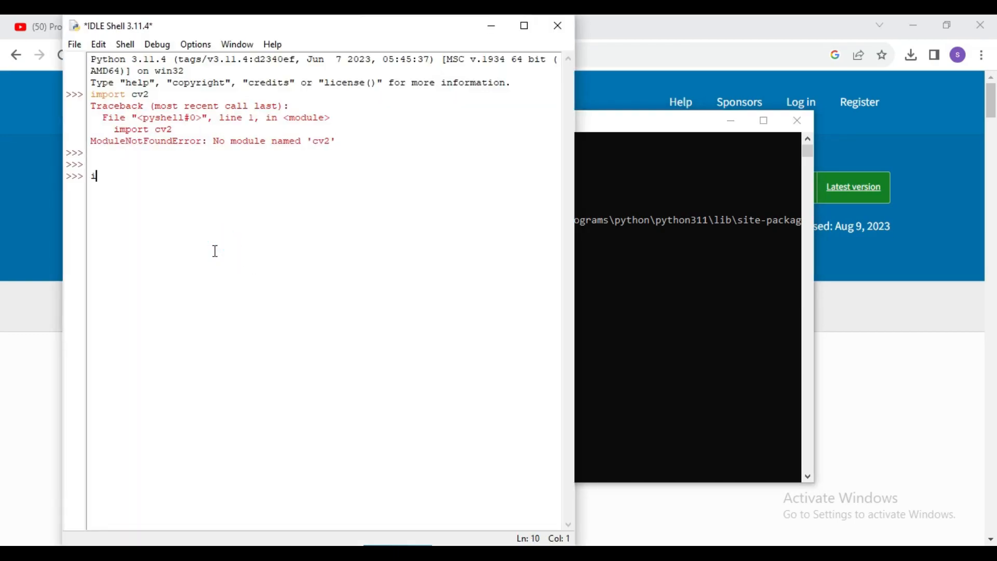
type("mport cv")
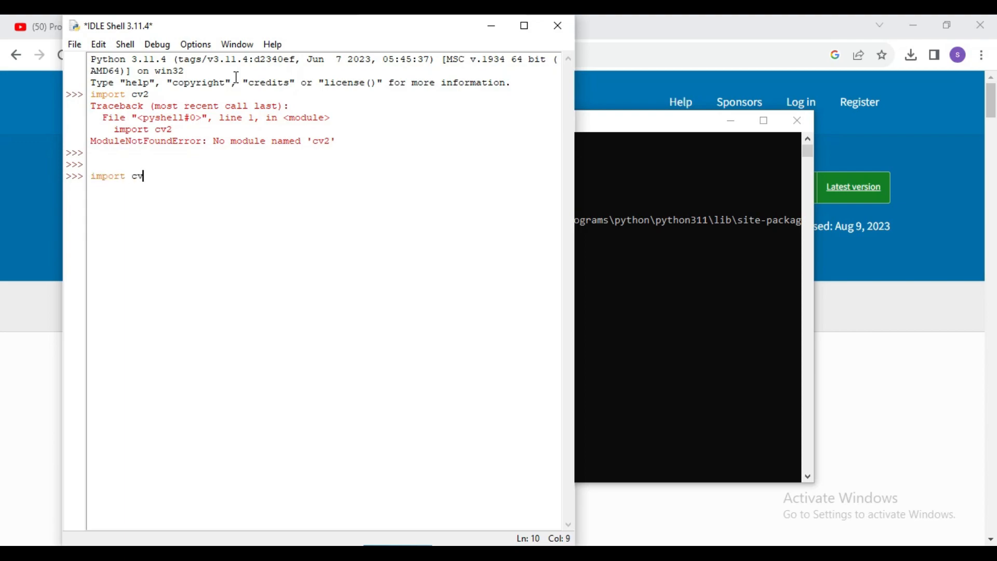
key("Return")
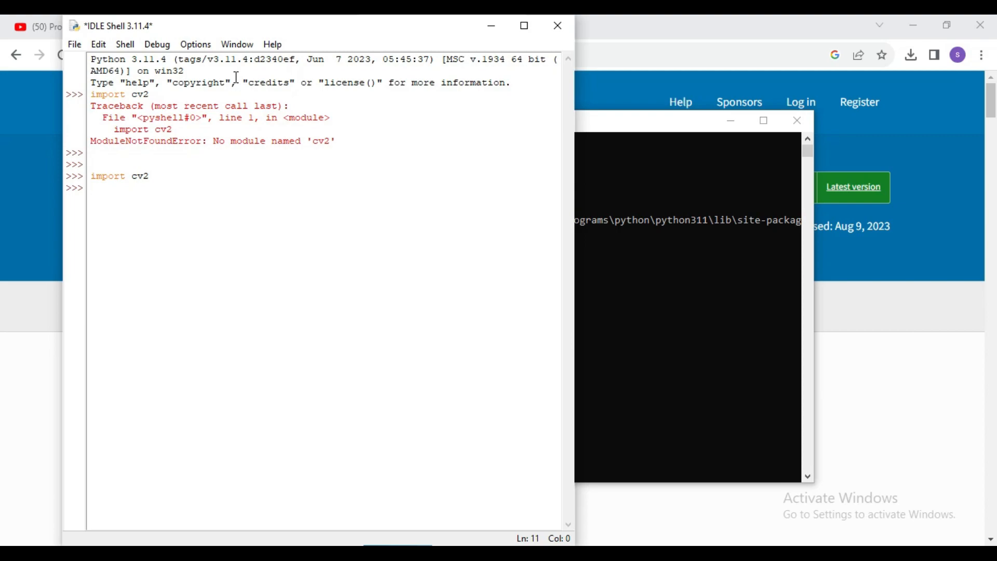
- Evaluate cv2.__version__ and highlight the reported '4.8.0'
type("cv")
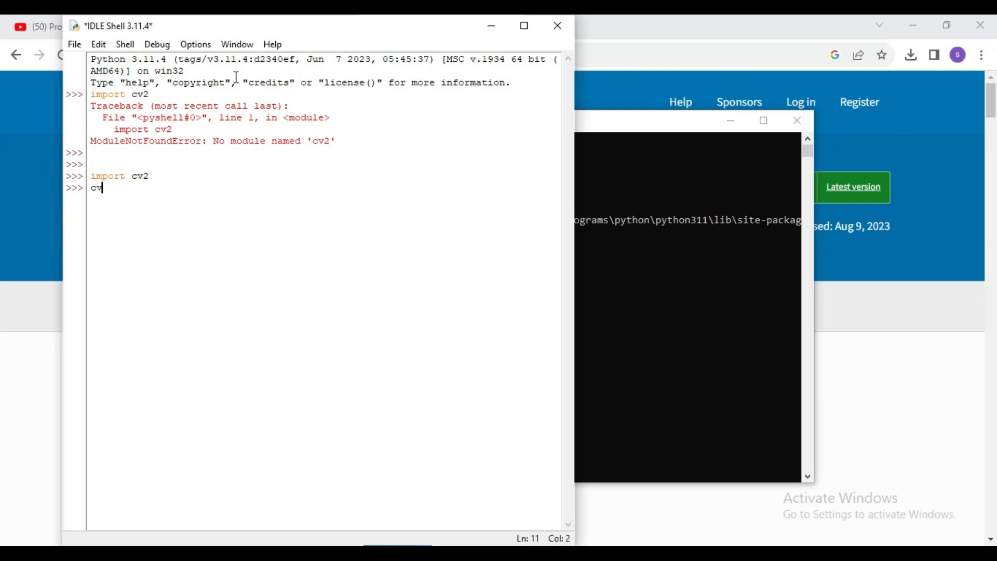
type(".")
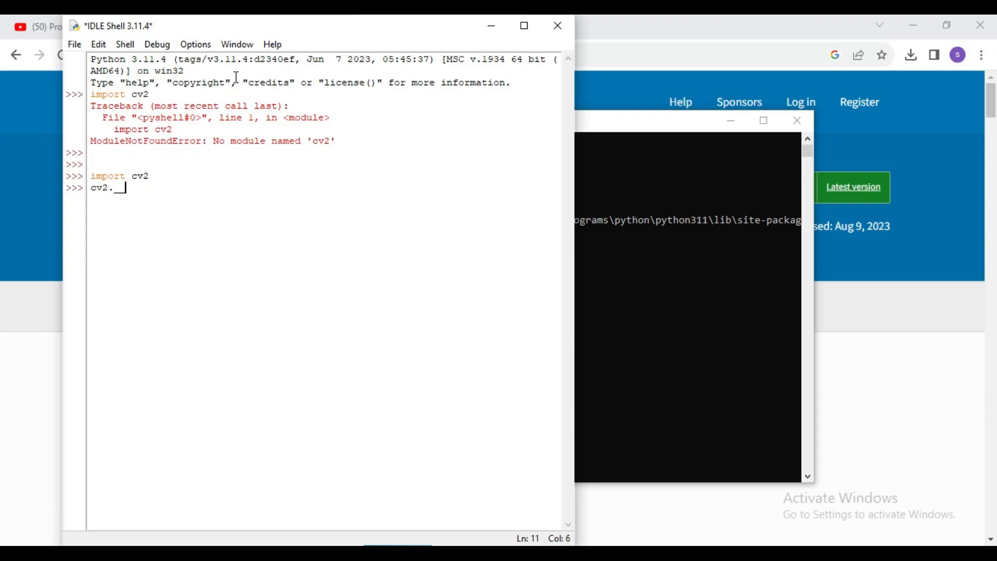
type("__version__")
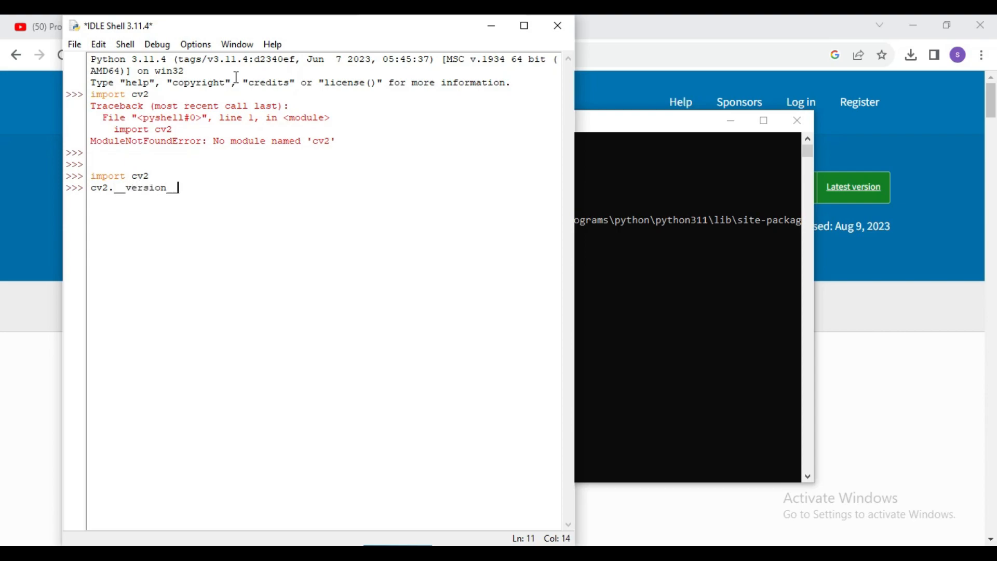
key("Return")
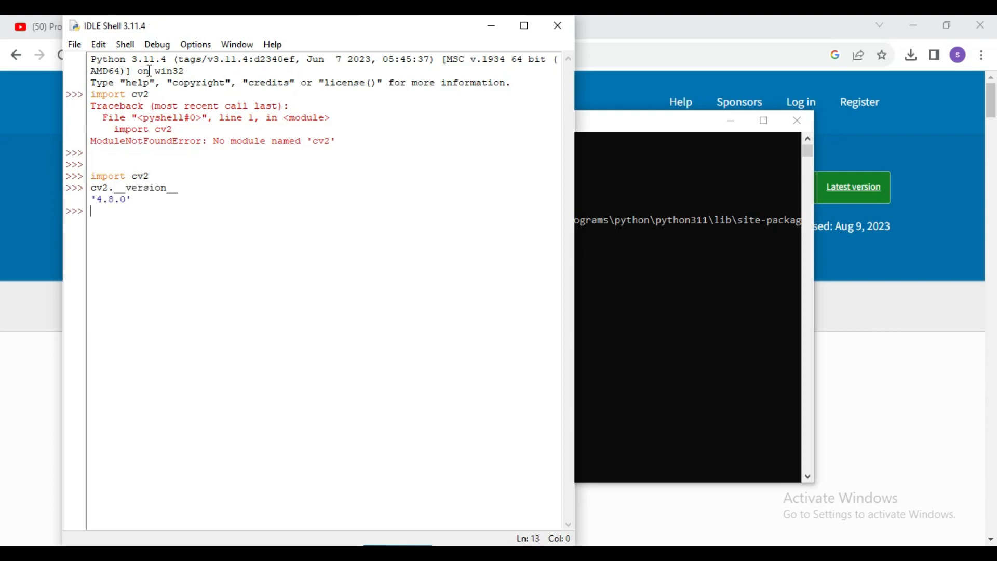
double_click(110, 199)
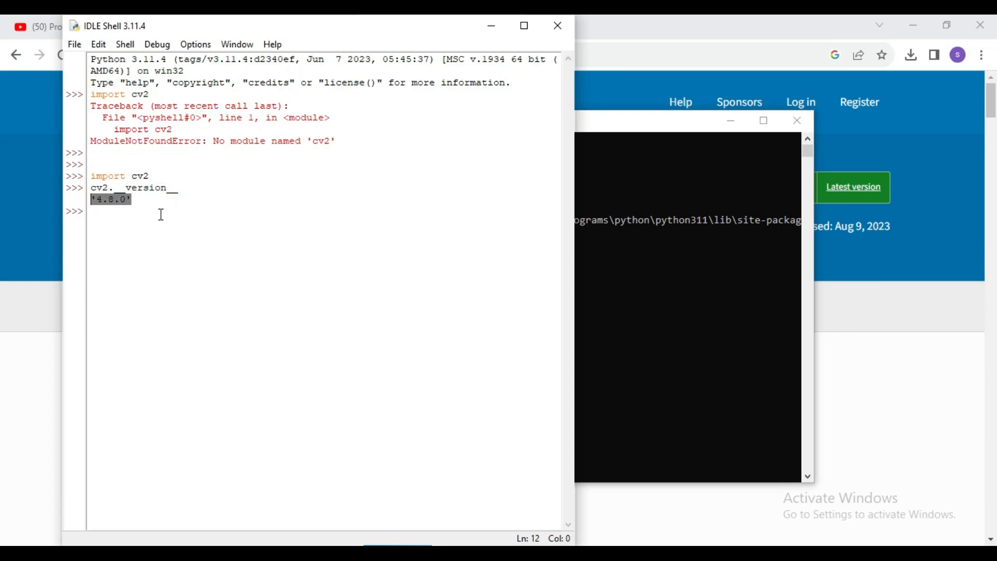